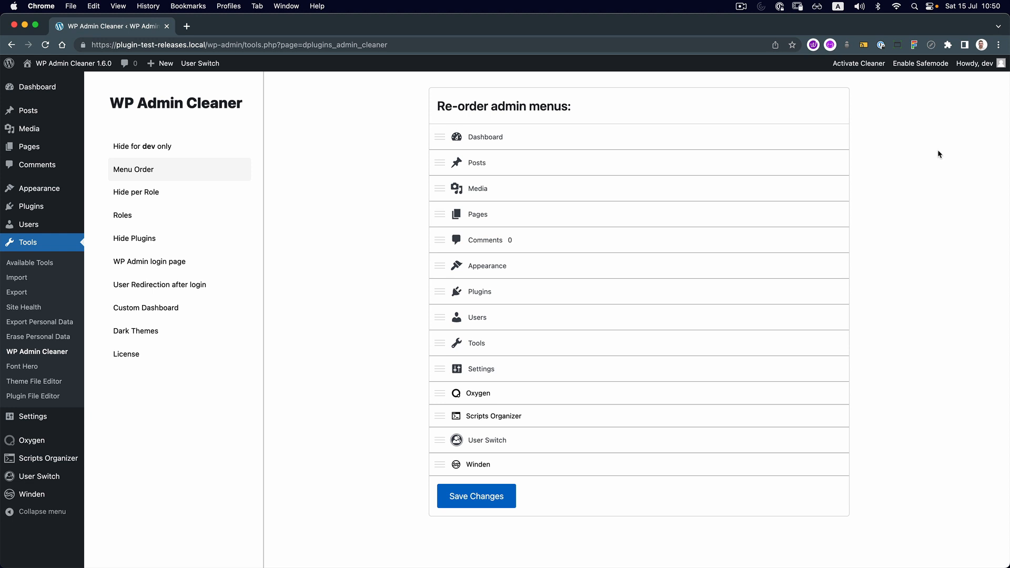
mouse_move(336, 301)
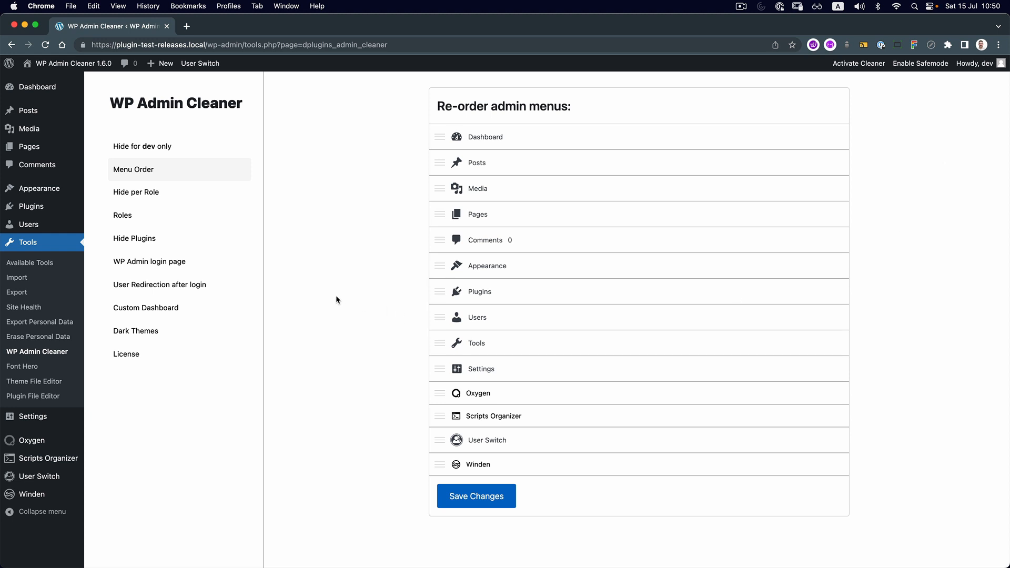
mouse_move(401, 143)
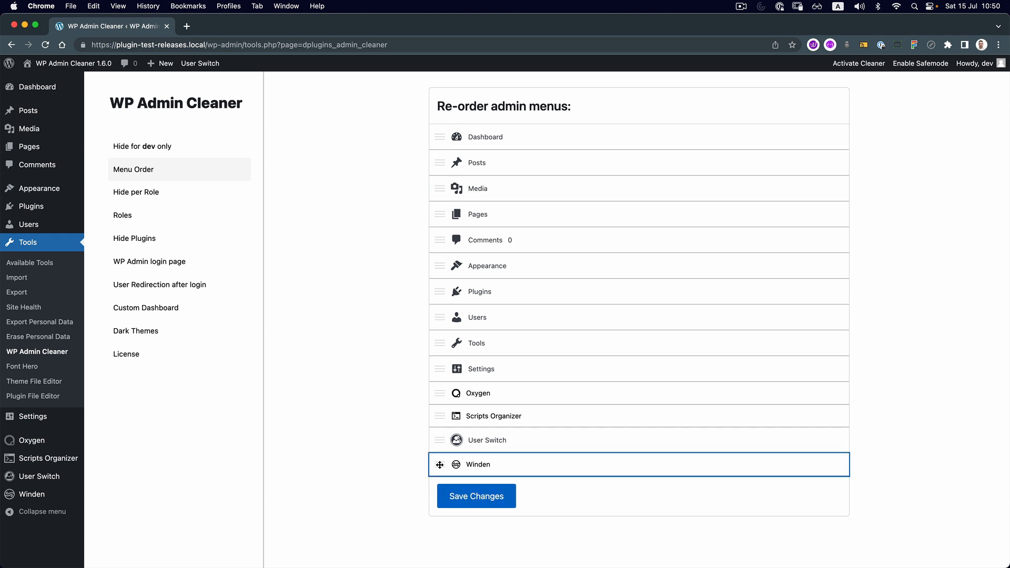
Move Winden to the top of dev's menu order and save the changes
drag(476, 464, 480, 135)
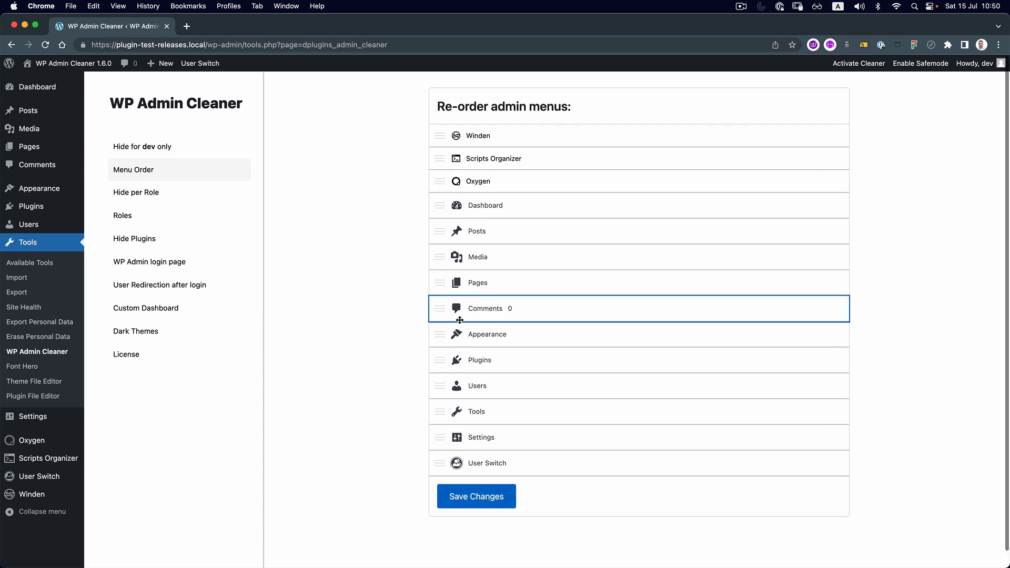
click(143, 146)
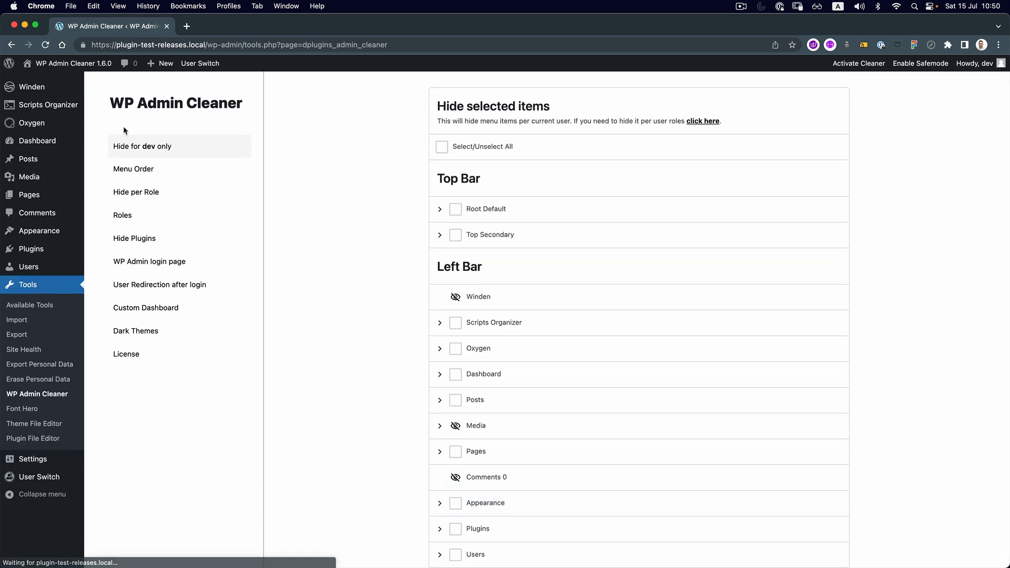
mouse_move(31, 123)
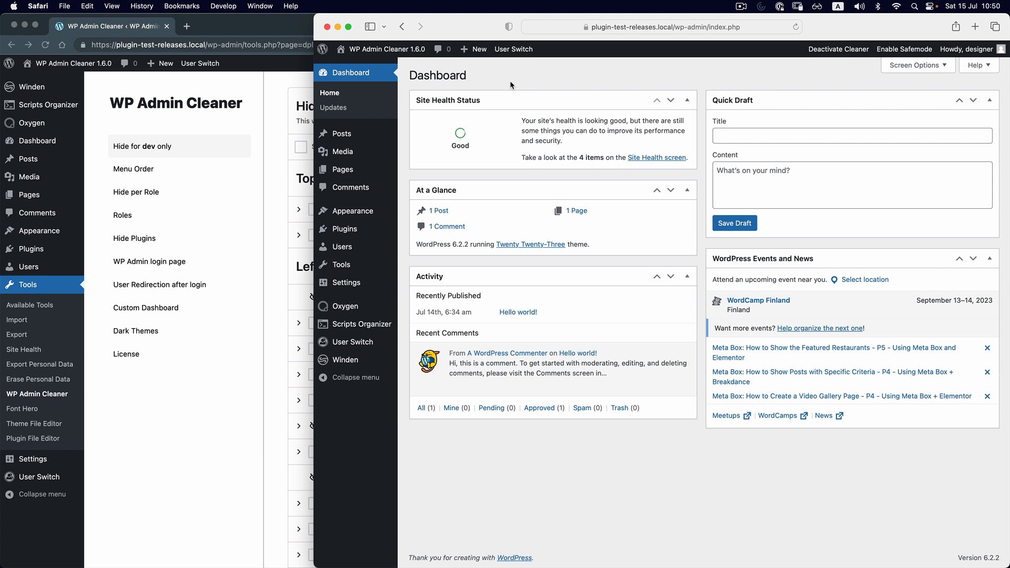
As designer, open WP Admin Cleaner's Menu Order settings page
click(965, 49)
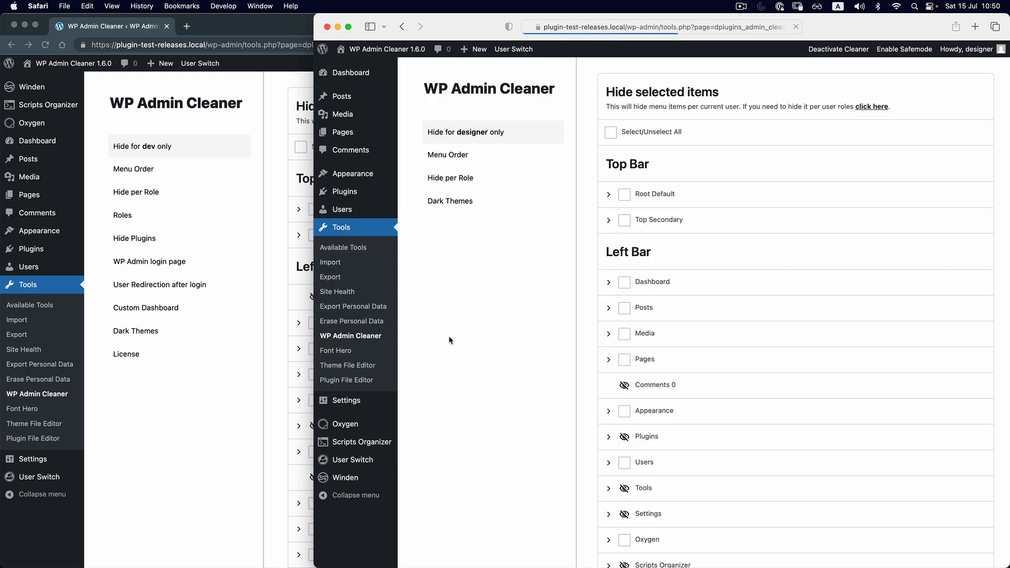
click(448, 154)
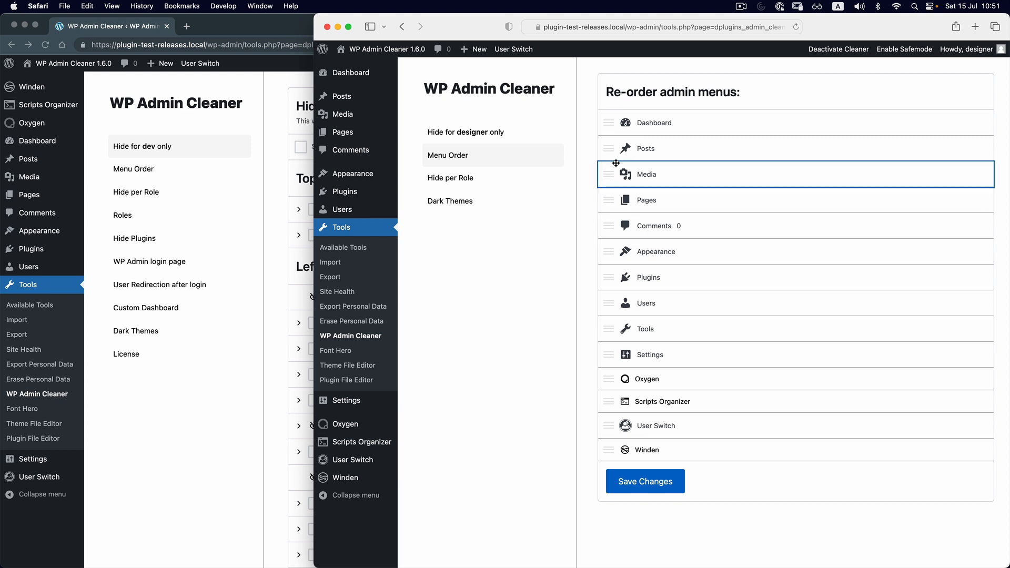
Drag Media to the top, Pages under Posts, Appearance under Pages, and reposition Comments
drag(646, 174, 650, 135)
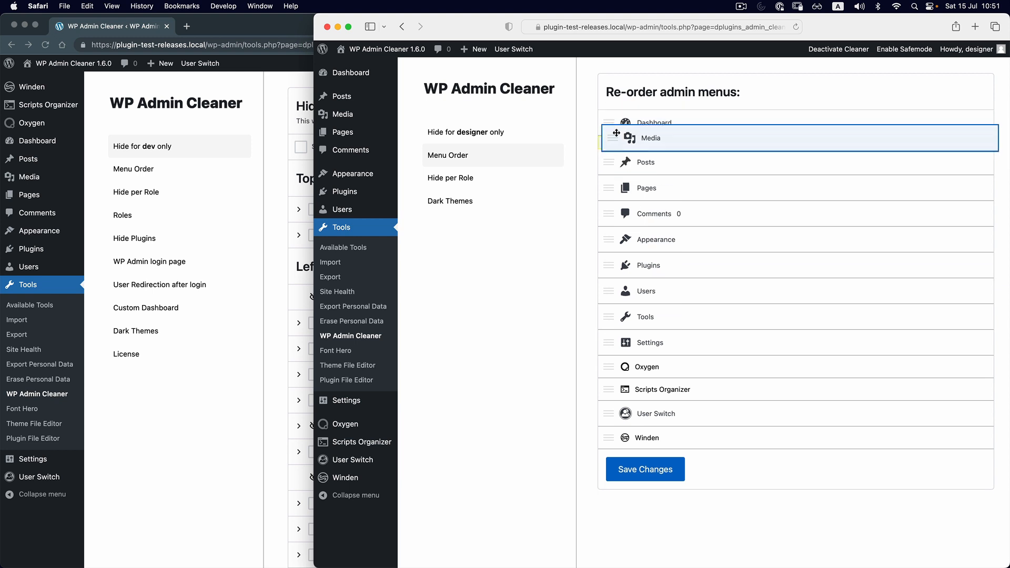
drag(650, 123, 650, 148)
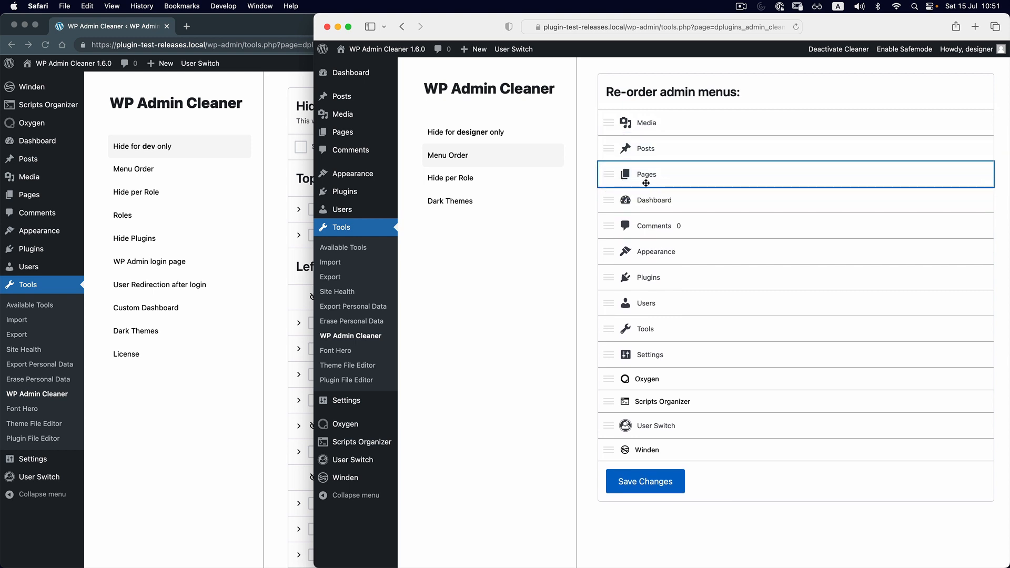
drag(646, 174, 612, 251)
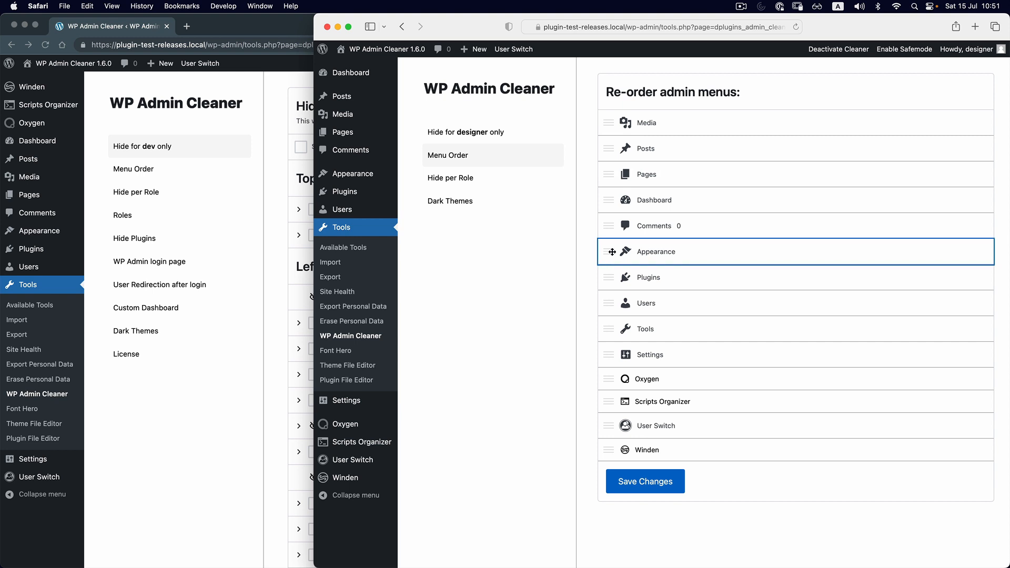
drag(653, 252, 658, 311)
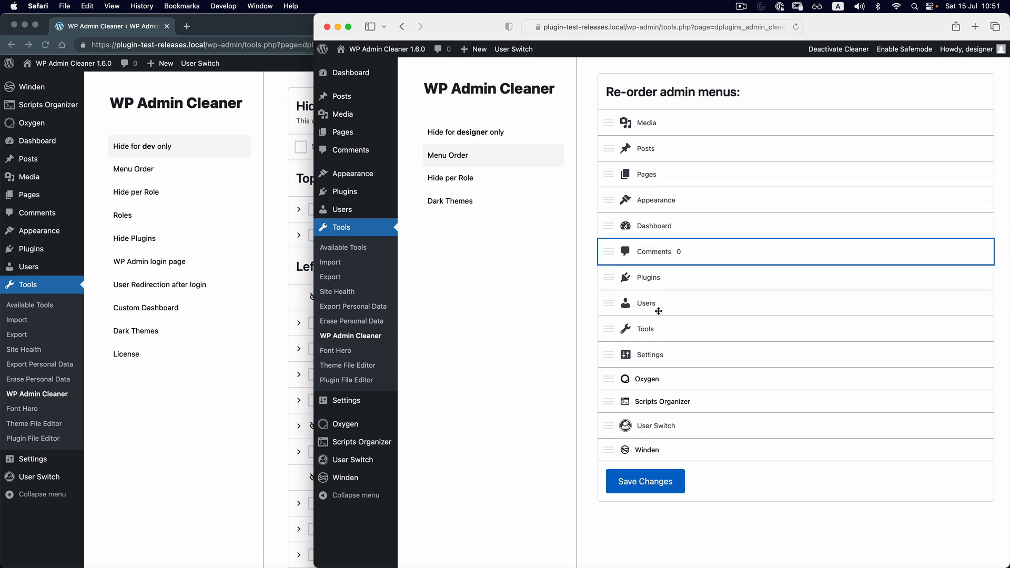